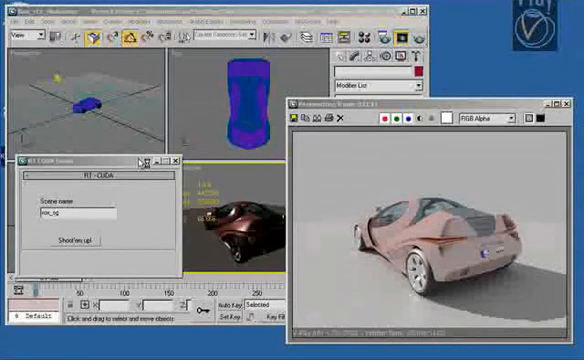
# - Start V-Ray RT ActiveShade so the car renders with reflections and soft ground shadows
pyautogui.click(84, 242)
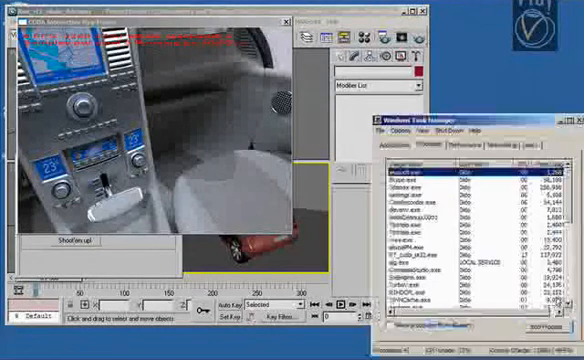
# - Open Windows Task Manager beside the interior dashboard-and-seats render
pyautogui.click(448, 140)
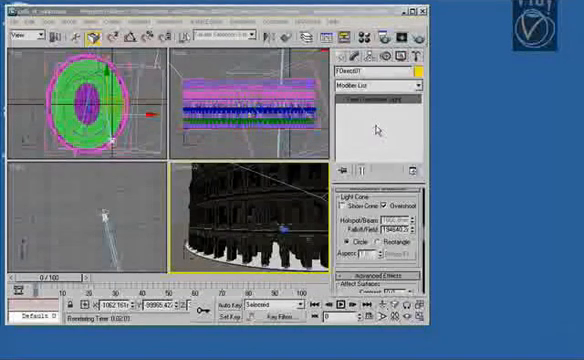
# - Open the File menu over the loaded Colosseum scene
pyautogui.click(12, 16)
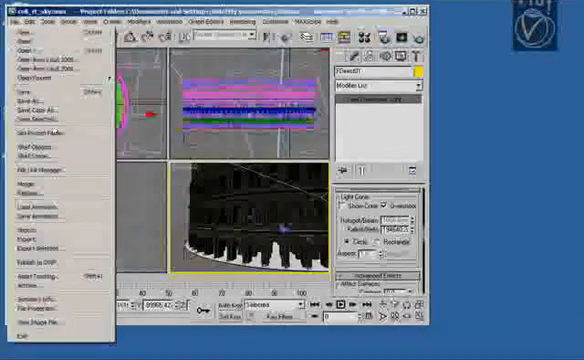